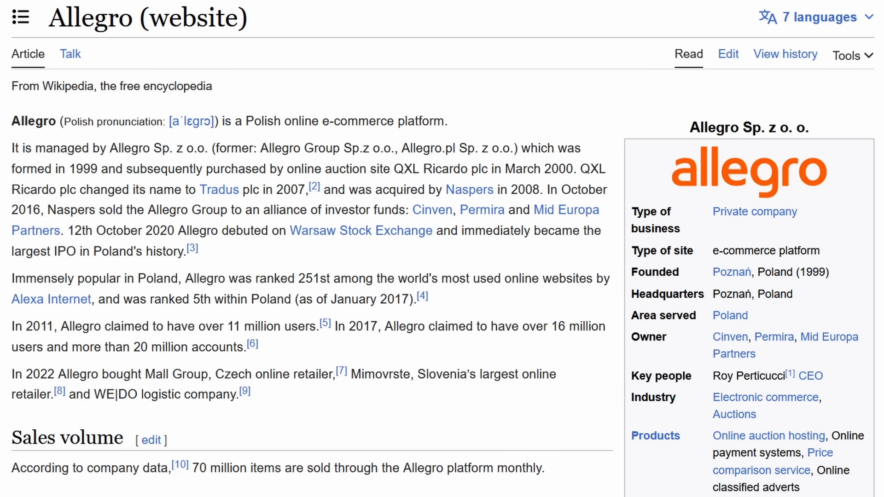
Step: Reply to the manager's deal-going-live message saying you're going to manually scale out
{"action": "scroll", "scroll_direction": "down", "scroll_amount": 3}
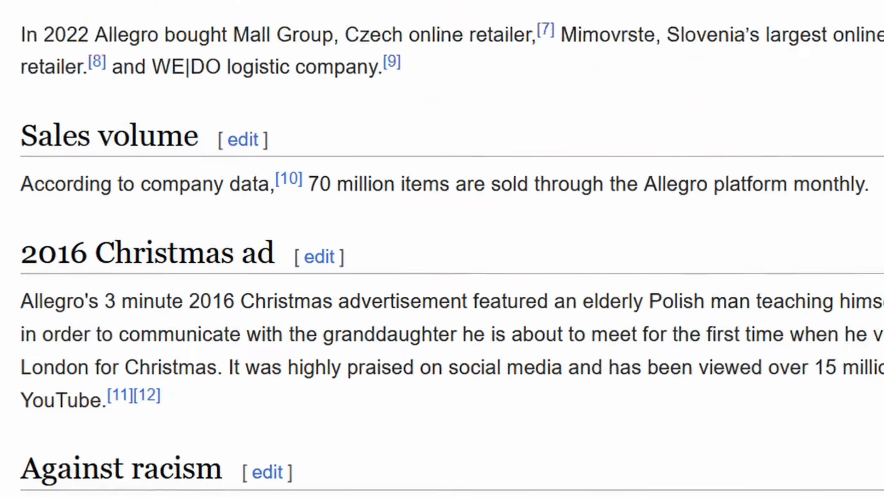
{"action": "scroll", "scroll_direction": "down", "scroll_amount": 3}
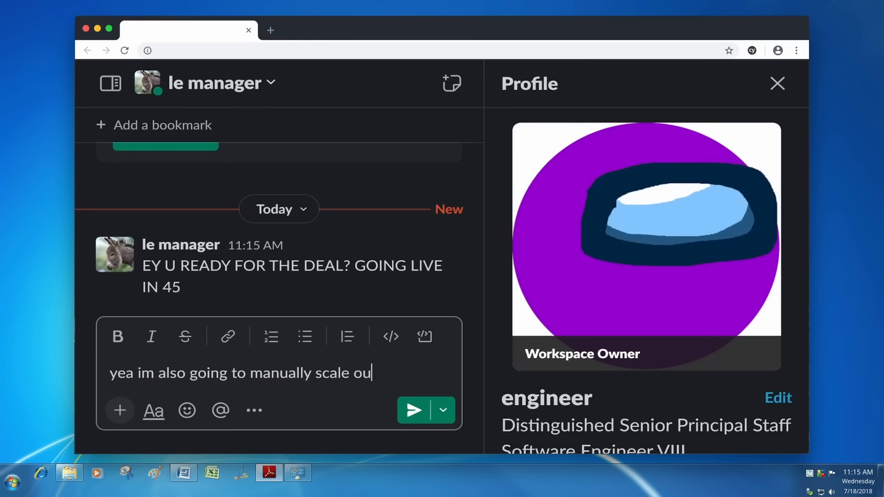
{"action": "left_click", "coordinate": [412, 410]}
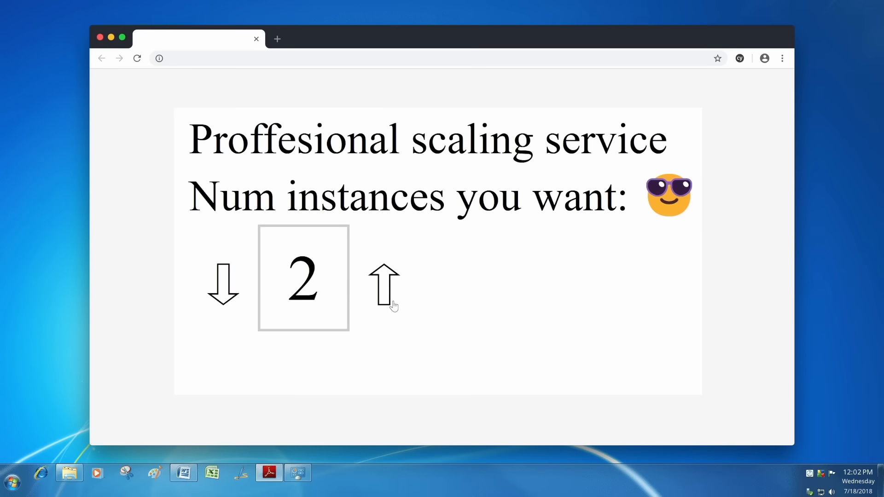
Step: Increase the scaling service's desired instance count from 2 toward 9
{"action": "left_click", "coordinate": [384, 278]}
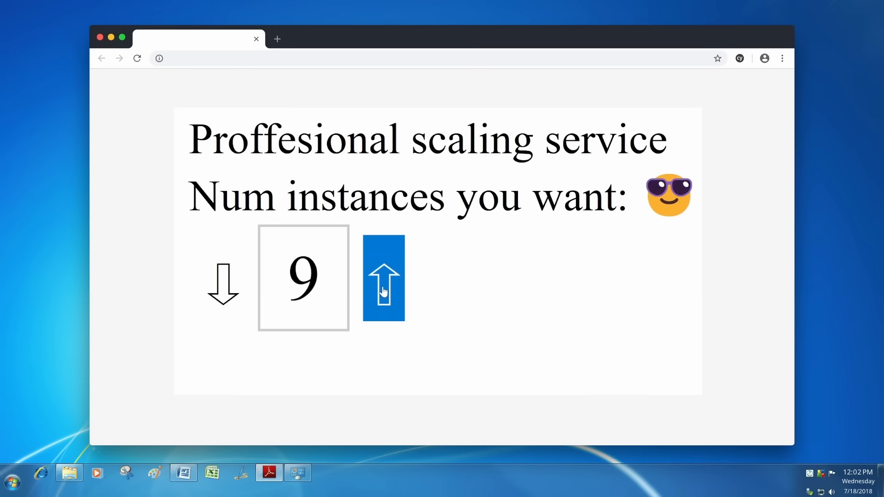
{"action": "left_click", "coordinate": [383, 279]}
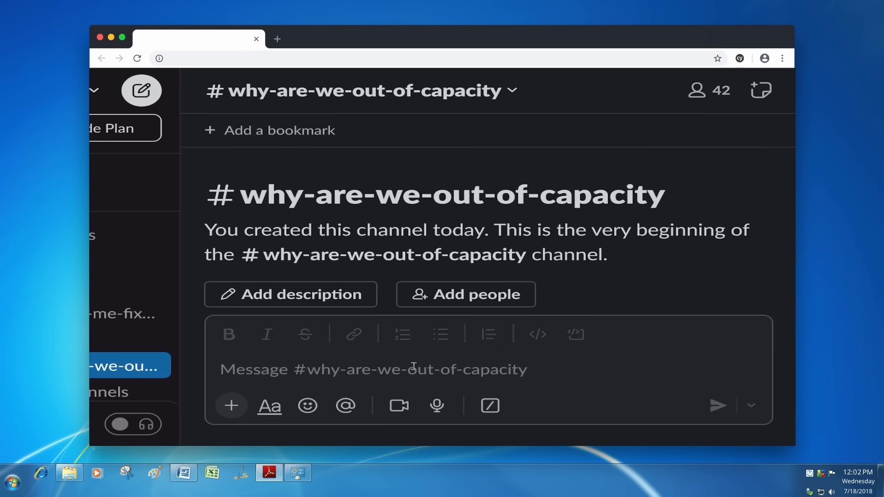
Step: Draft 'YOO WHY ARE WE OUT OF CAPACITY I THOUGHT WE HAD TONS OF CAPACITY IT DOESNT ADD' in #why-are-we-out-of-capacity
{"action": "type", "text": "YOO WHY ARE WE OUT OF CAPACITY I"}
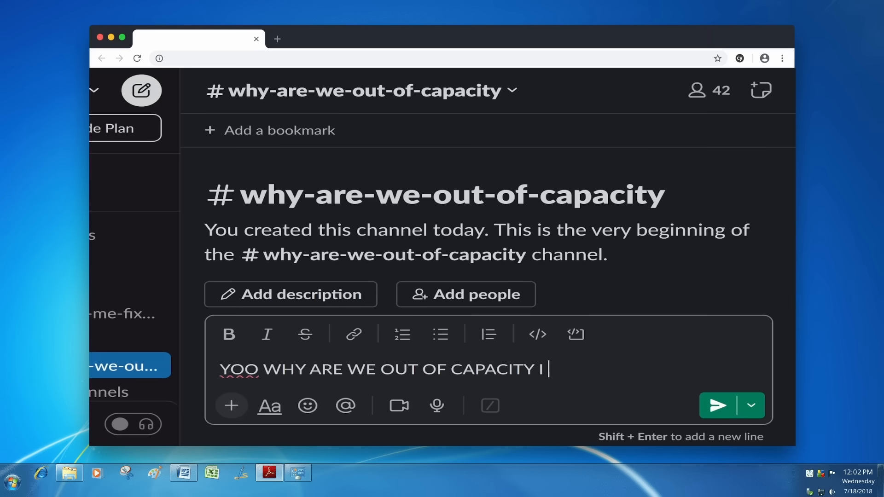
{"action": "type", "text": "THOUGHT WE HAD TONS OF CAPACITY IT DOESNT ADD"}
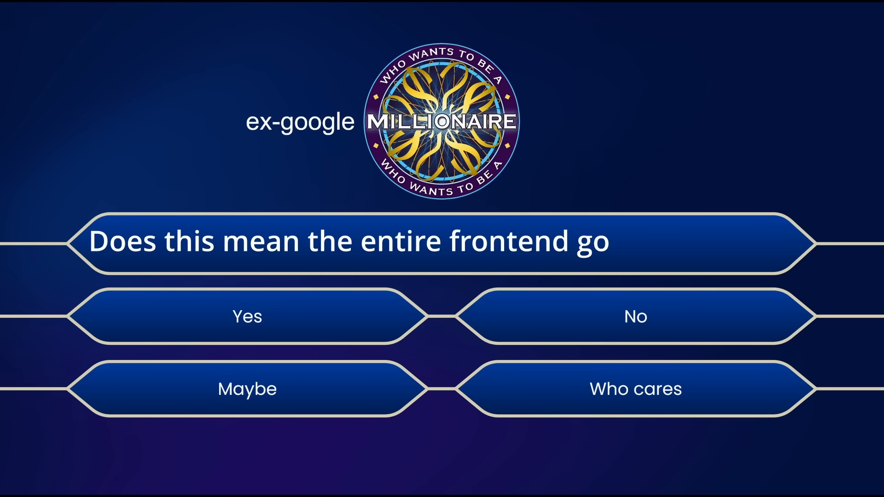
{"action": "left_click", "coordinate": [634, 316]}
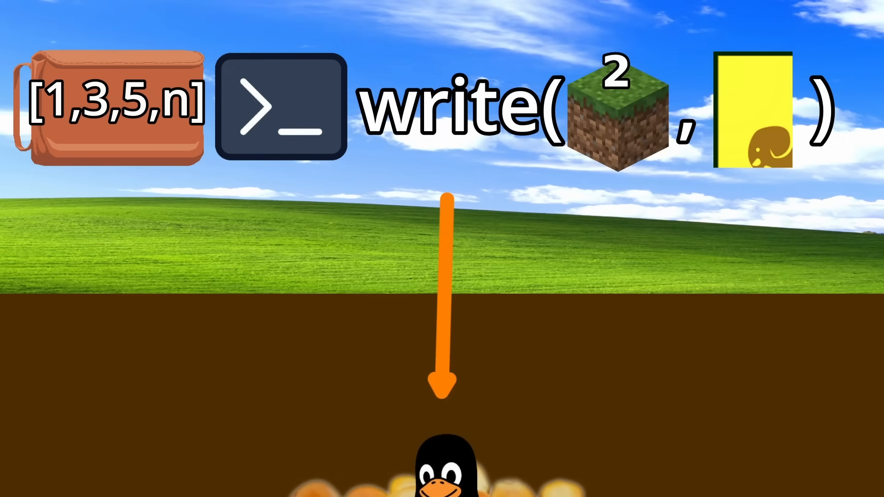
{"action": "scroll", "scroll_direction": "down", "scroll_amount": 3}
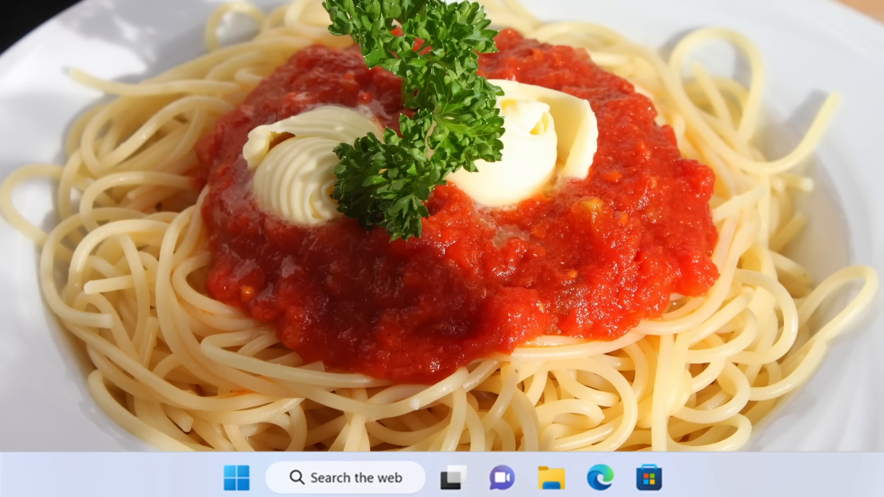
{"action": "left_click", "coordinate": [234, 477]}
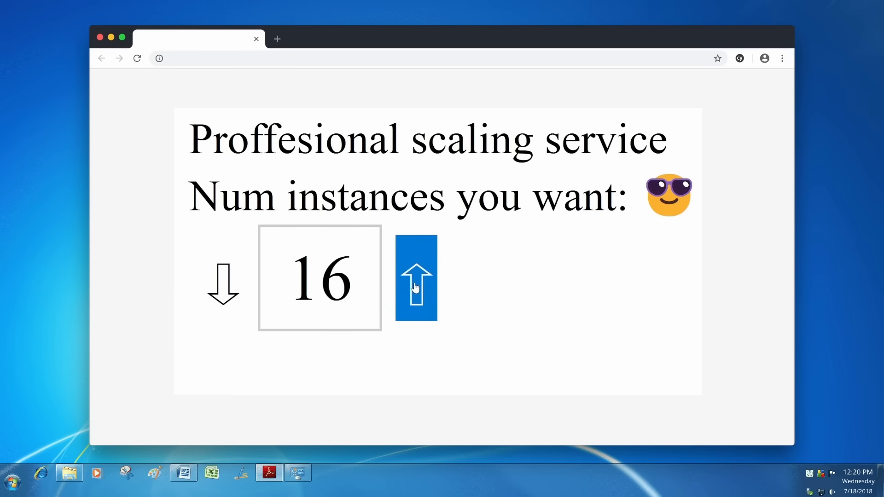
{"action": "left_click", "coordinate": [416, 278]}
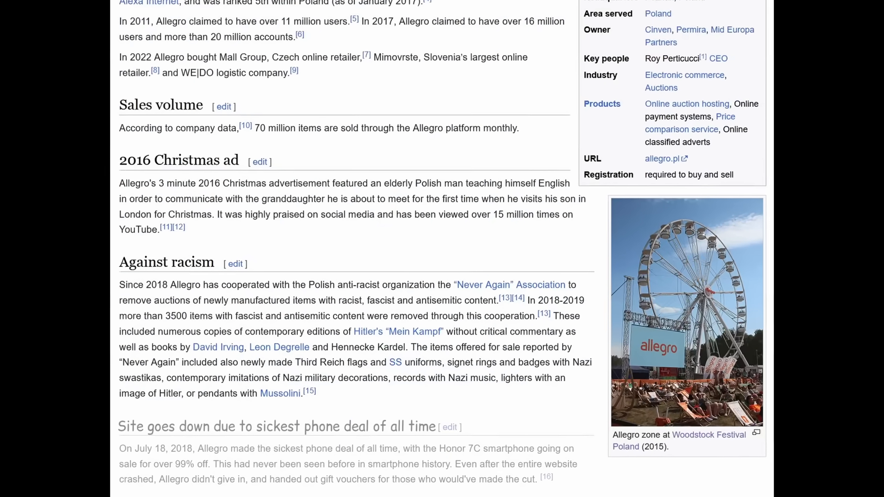
Step: Scroll the Allegro article to the 'Site goes down due to sickest phone deal of all time' section
{"action": "scroll", "scroll_direction": "down", "scroll_amount": 3}
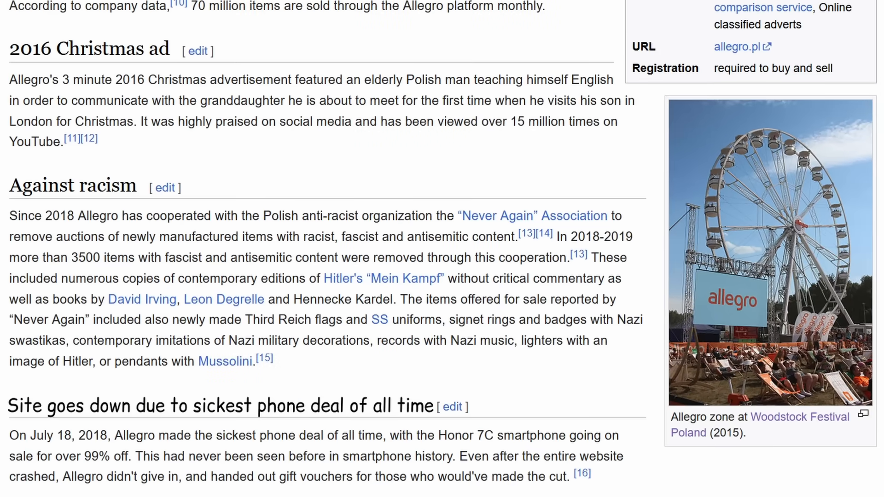